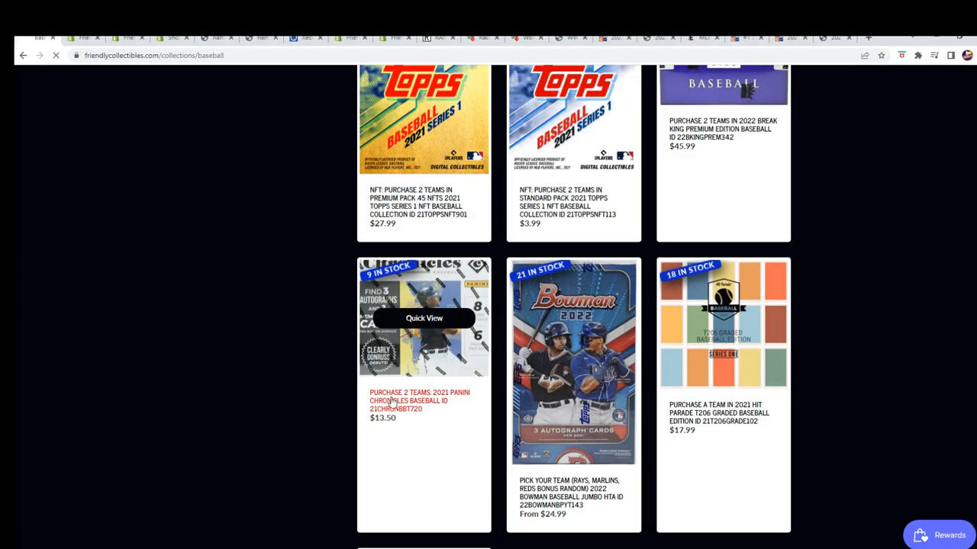
# Open the 2021 Panini Chronicles Baseball two-team listing (21CHRONBBT720), showing 9 left
pyautogui.click(419, 401)
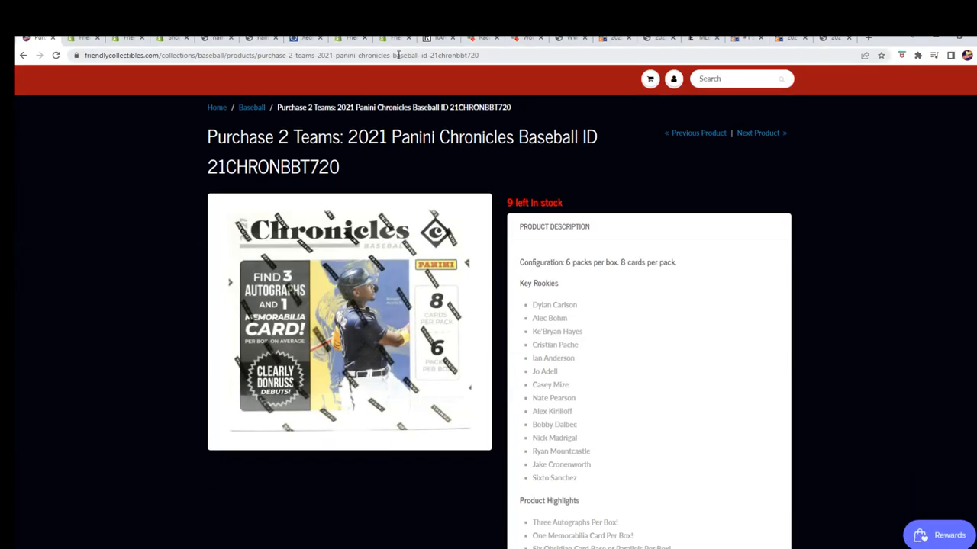
pyautogui.click(283, 55)
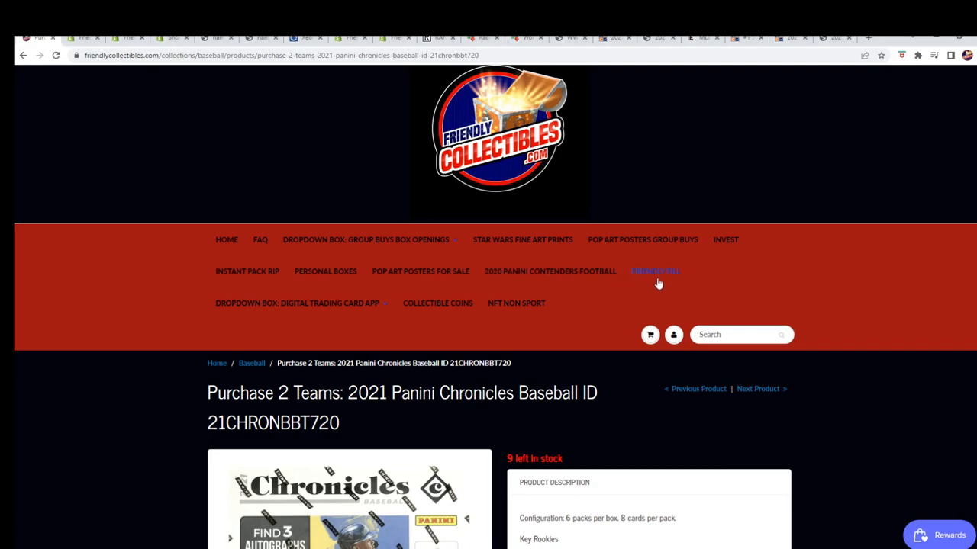
# From Friendly FILL, open the Chronicles Baseball fill B listing: 3 spots, $10.25
pyautogui.click(655, 271)
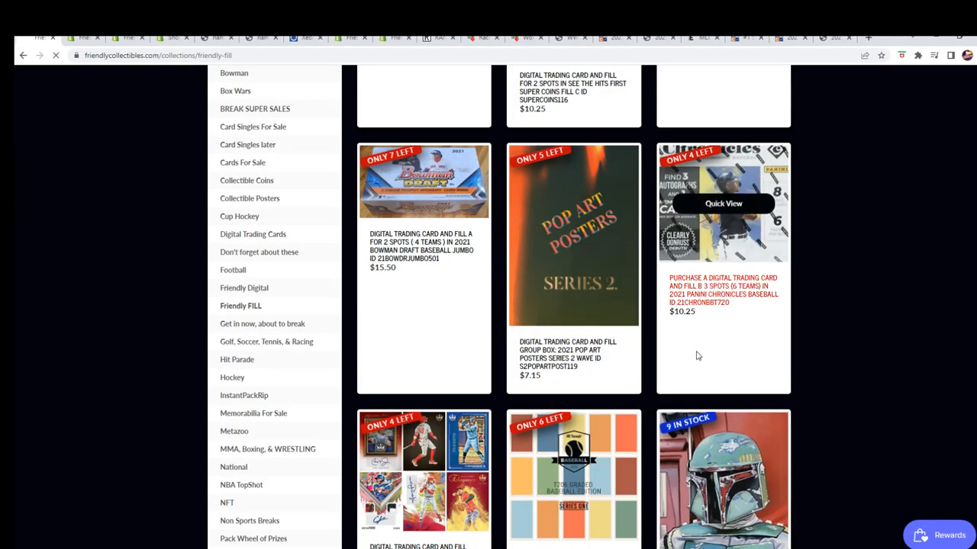
pyautogui.click(722, 204)
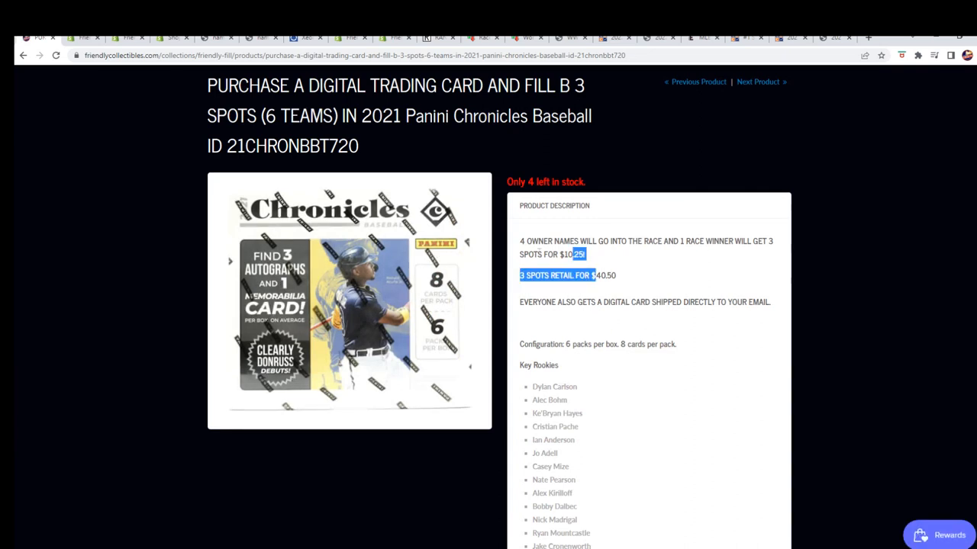
pyautogui.click(621, 277)
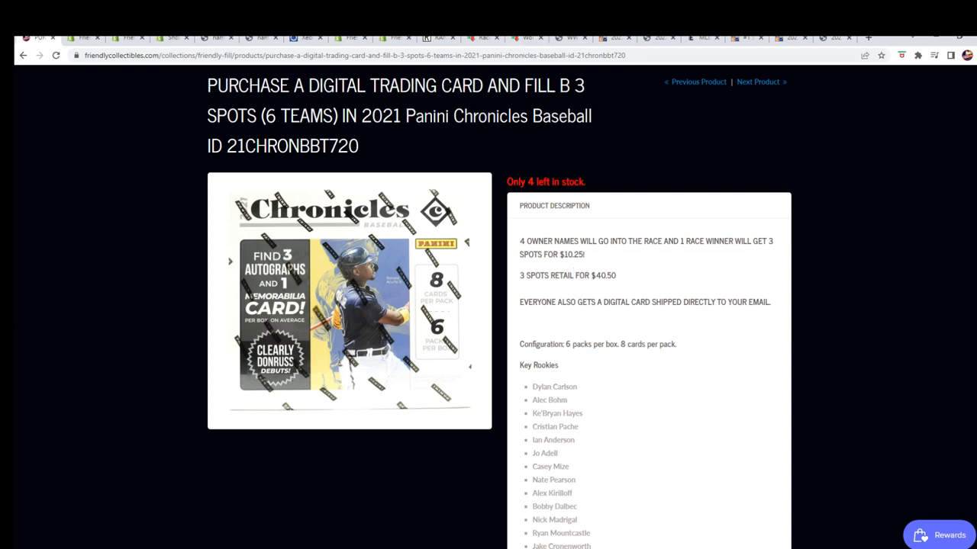
pyautogui.moveTo(409, 165)
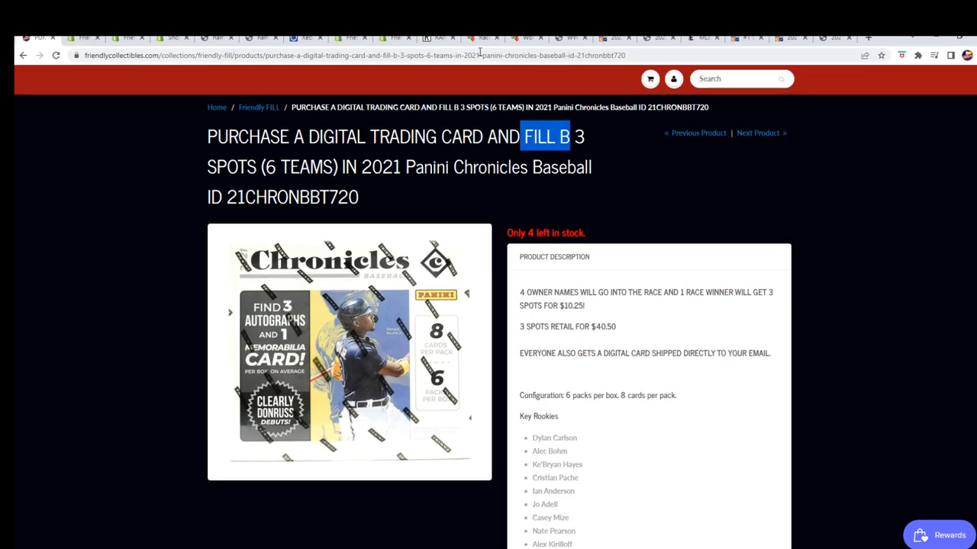
# Reshuffle the four runners in the 30-second Online-Stopwatch race and go full screen
pyautogui.click(526, 37)
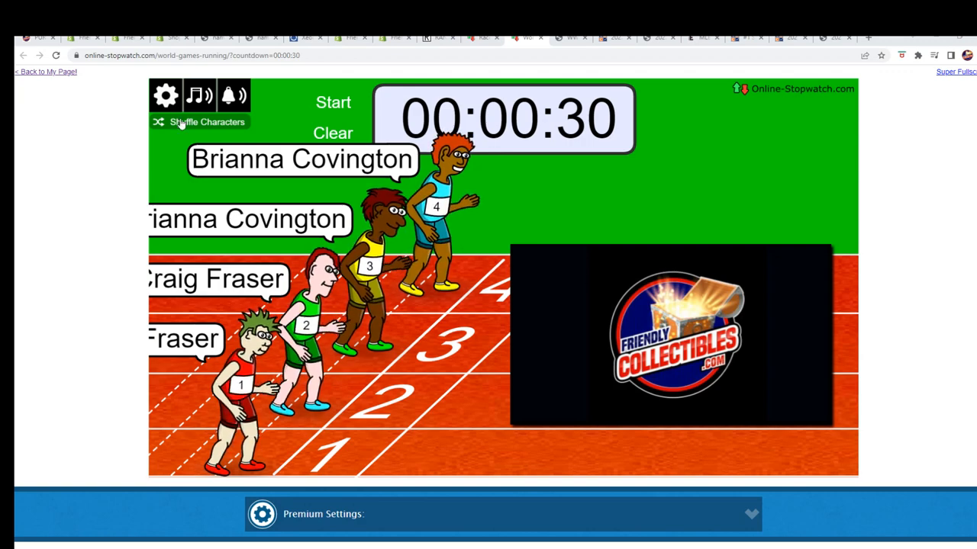
pyautogui.click(199, 122)
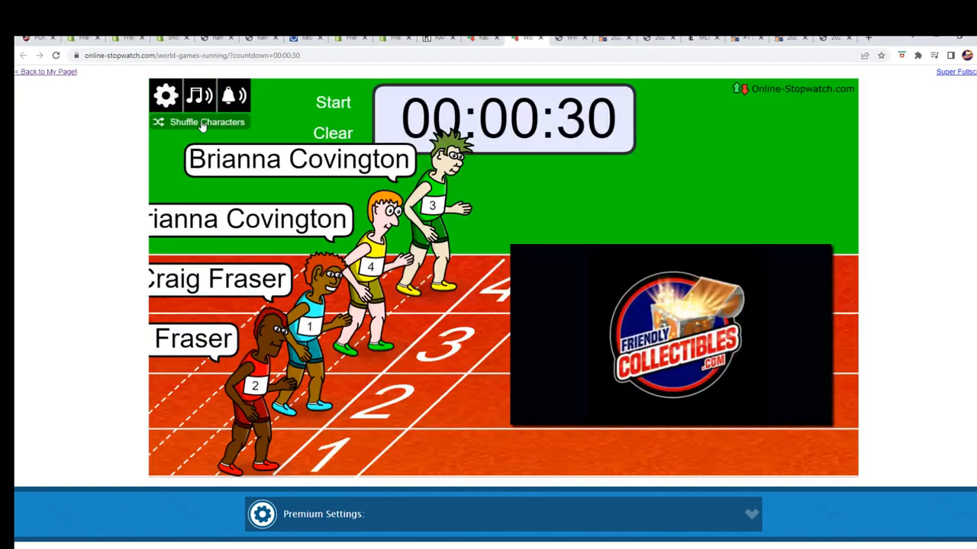
pyautogui.click(206, 122)
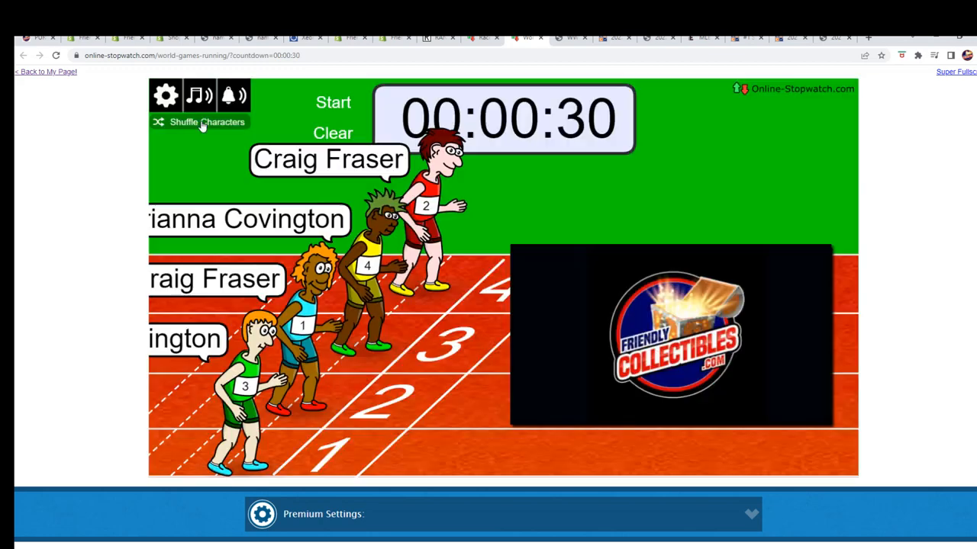
pyautogui.click(201, 122)
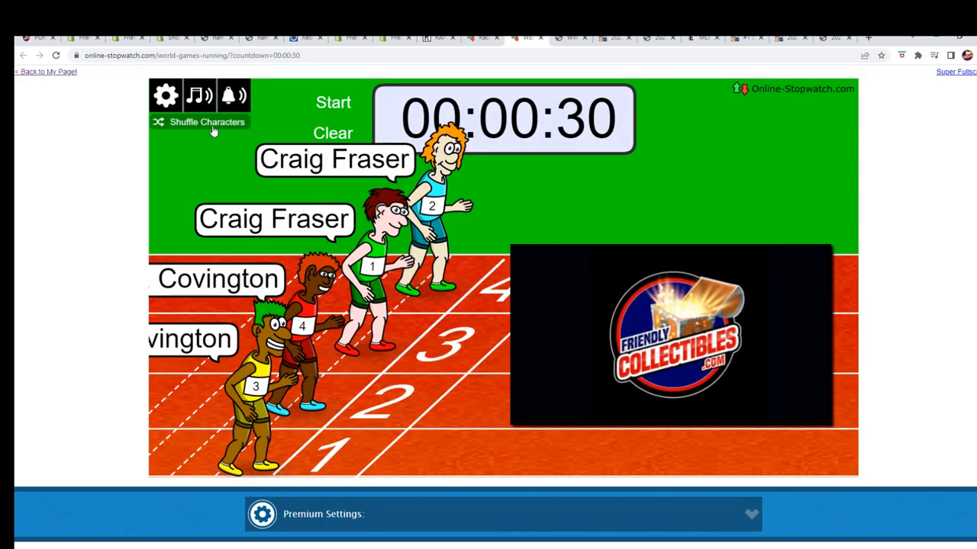
pyautogui.click(955, 71)
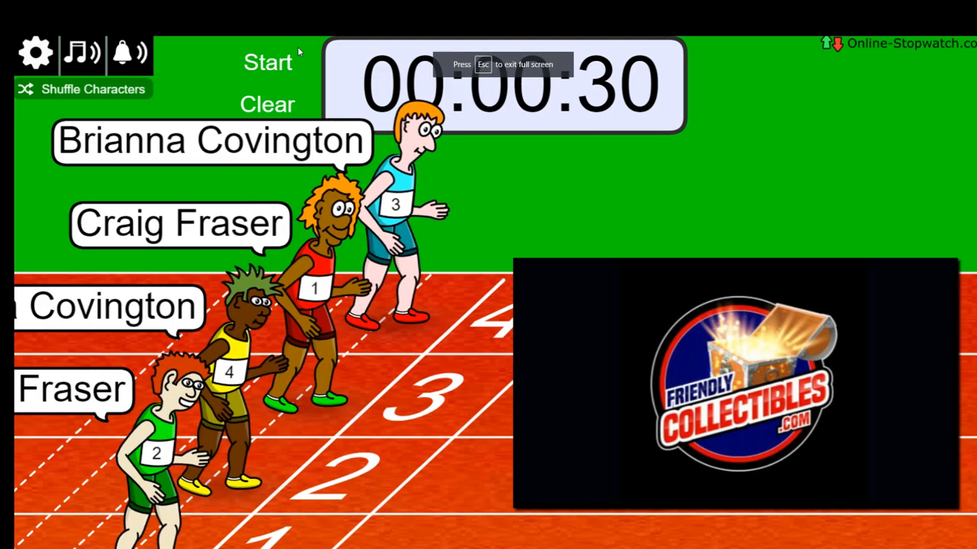
pyautogui.click(267, 63)
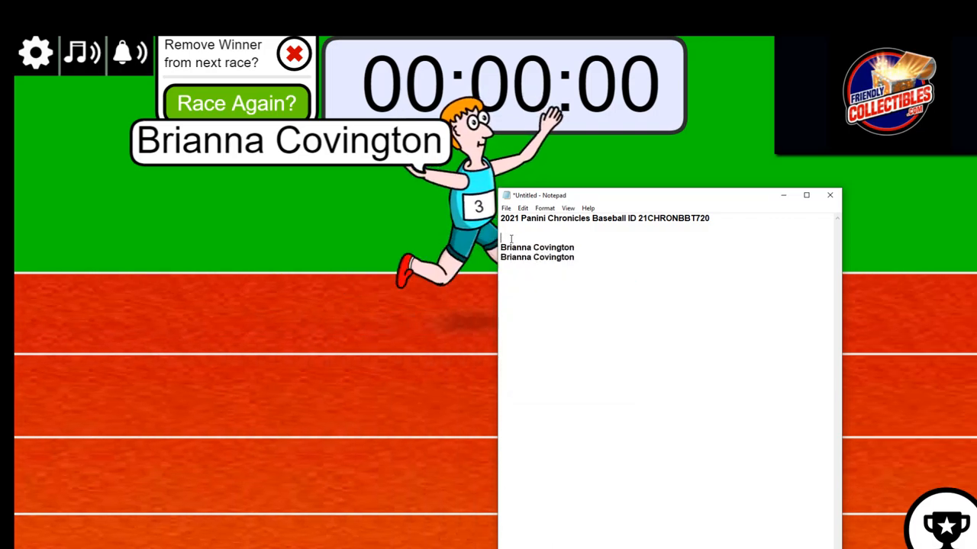
pyautogui.write('Brianna Covington')
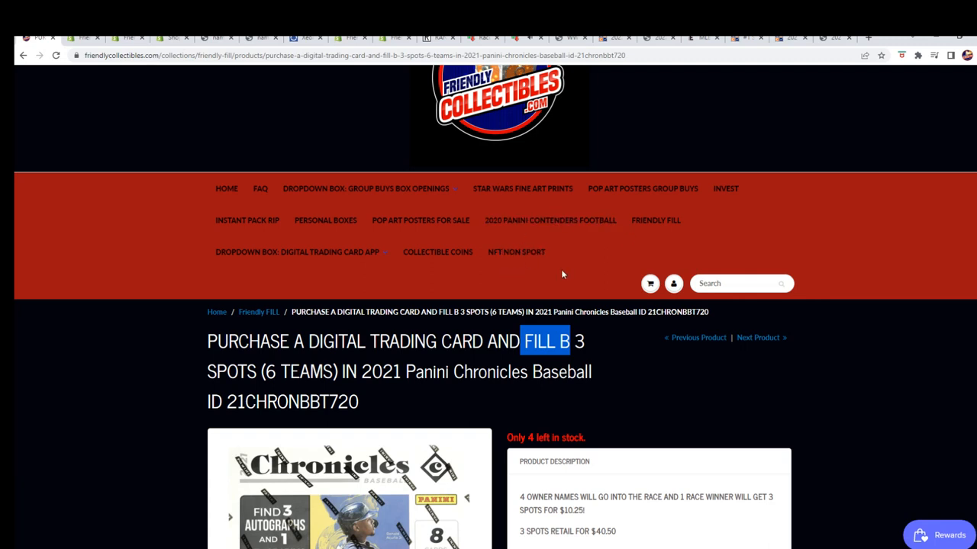
pyautogui.moveTo(516, 251)
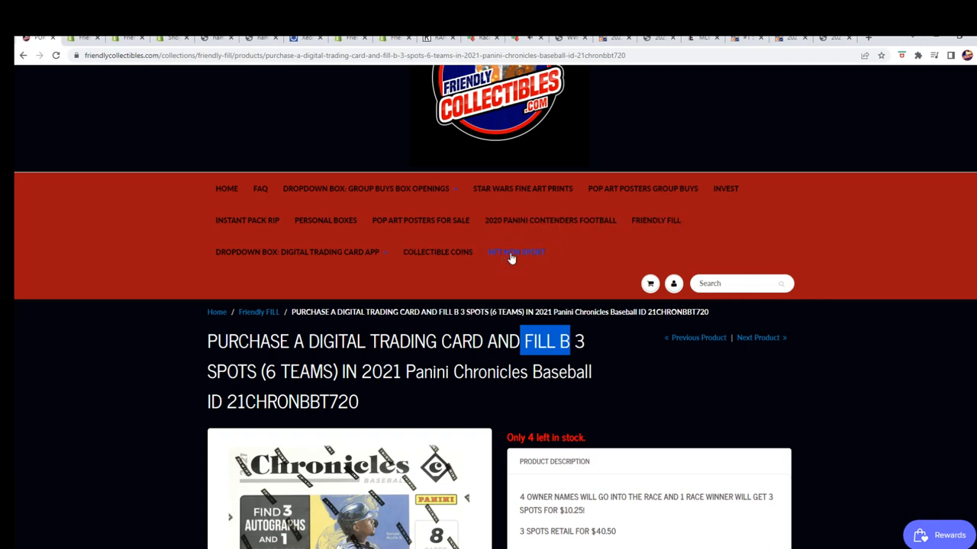
# Go from the NFT collection to the Baseball collection and scroll toward the Topps NFT listings
pyautogui.click(515, 252)
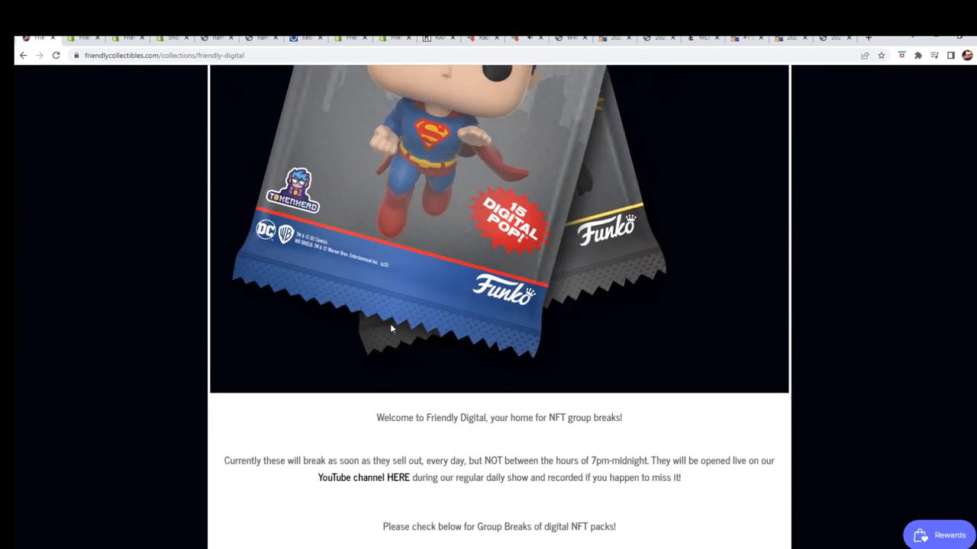
pyautogui.scroll(3)
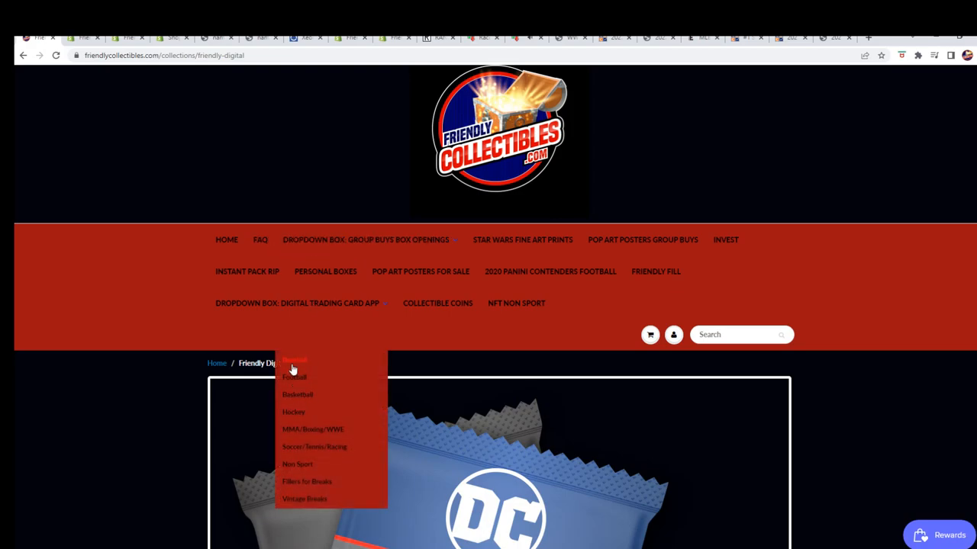
pyautogui.click(293, 363)
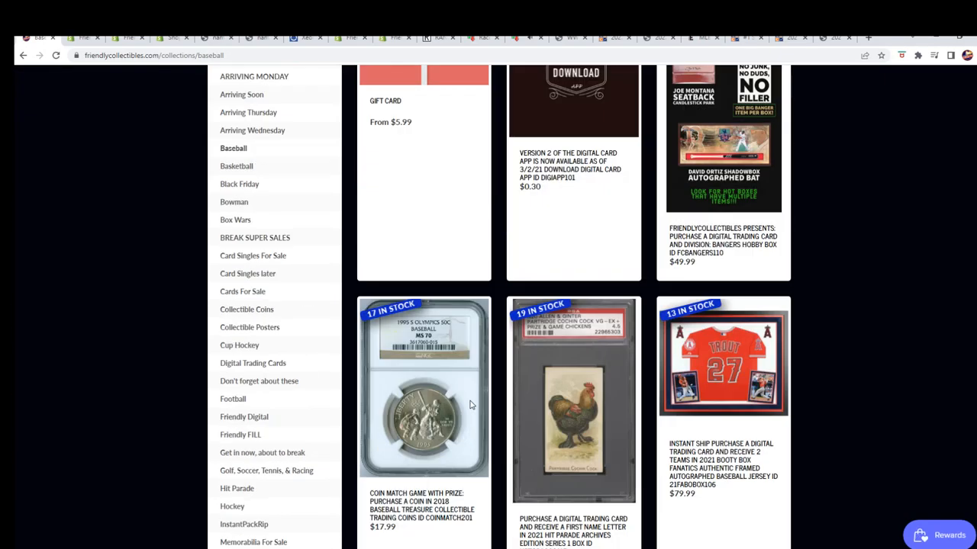
pyautogui.scroll(-3)
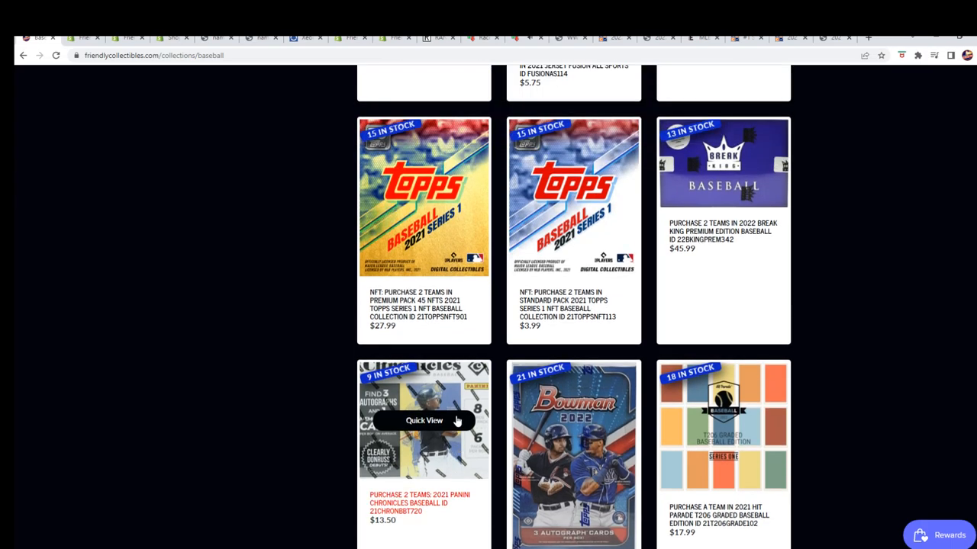
pyautogui.scroll(-3)
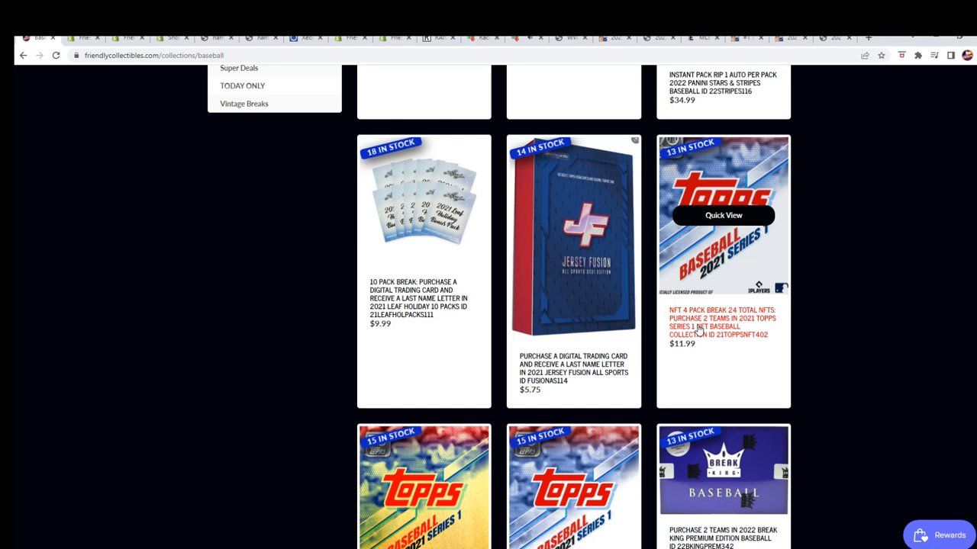
pyautogui.scroll(-3)
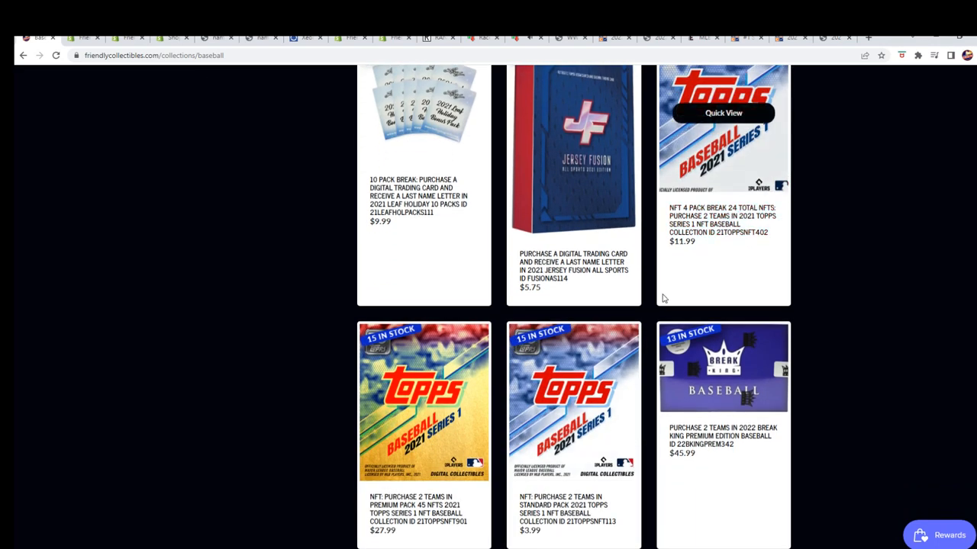
pyautogui.moveTo(573, 403)
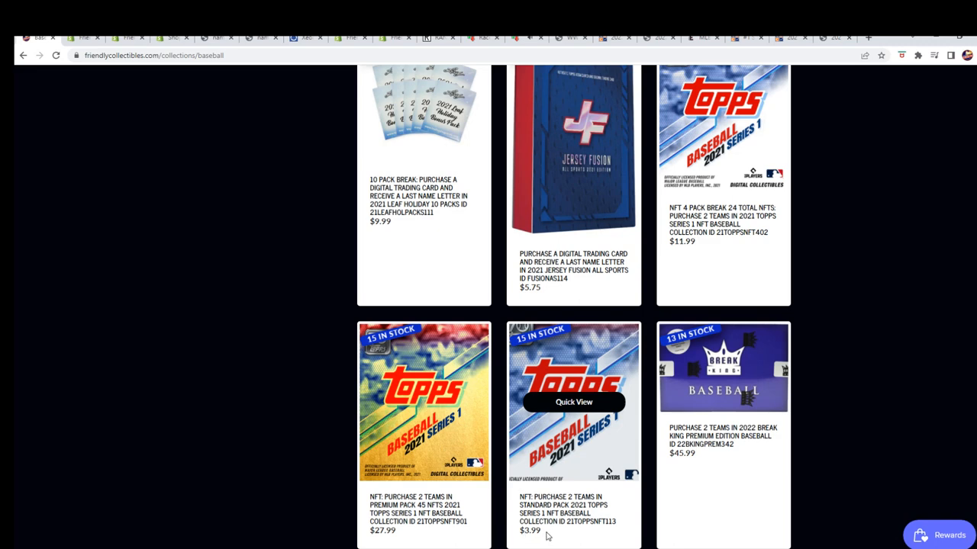
# Read the 21TOPPSNFT113 standard pack's rarity chances and follow its go.wax.io/Discord link
pyautogui.click(573, 402)
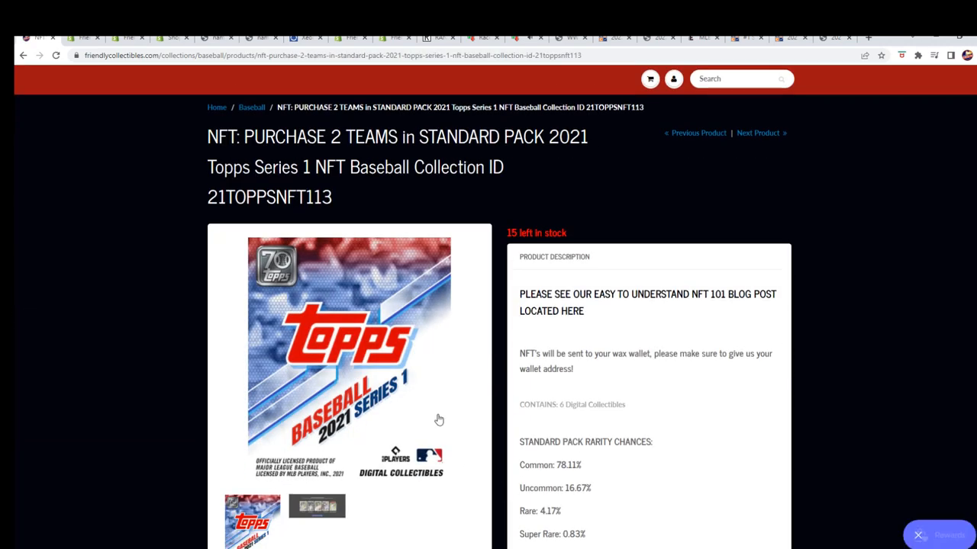
pyautogui.scroll(-3)
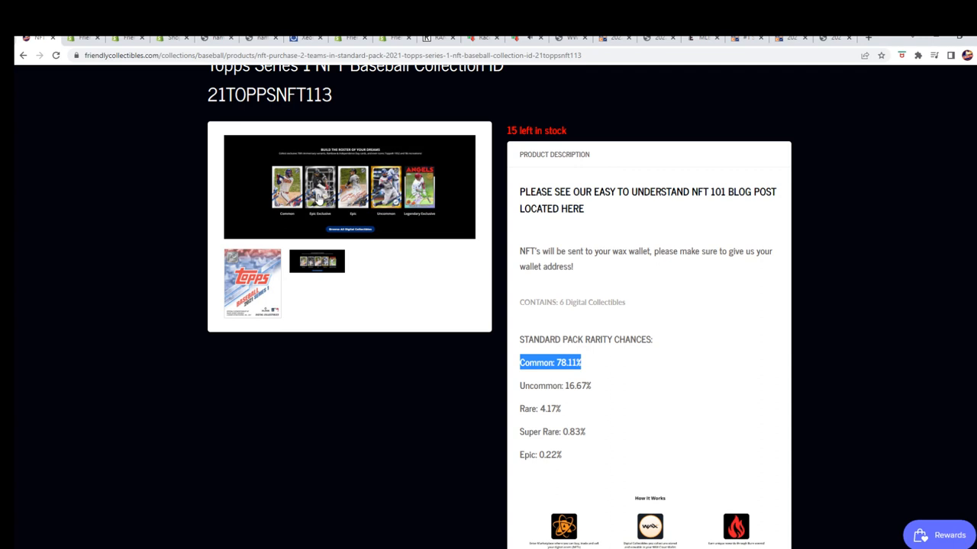
pyautogui.moveTo(303, 212)
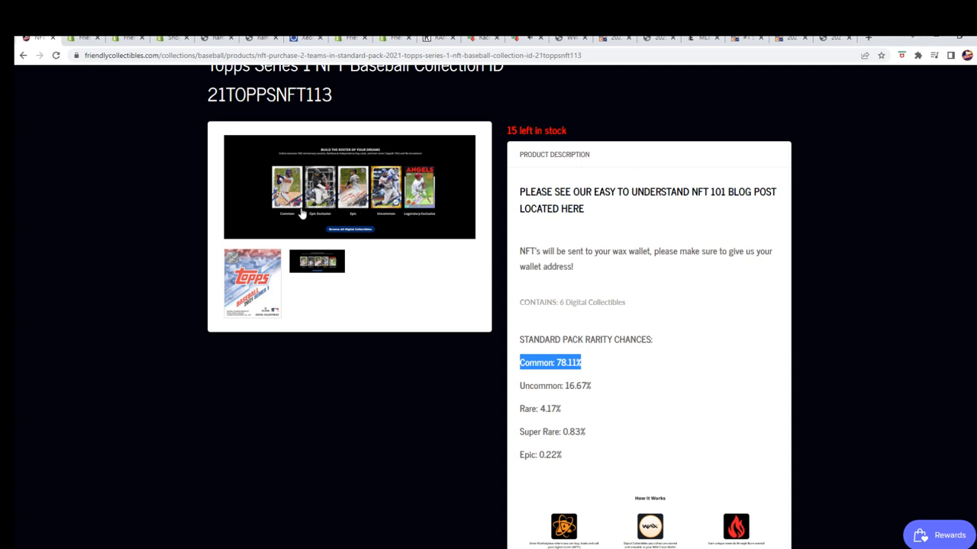
pyautogui.moveTo(412, 206)
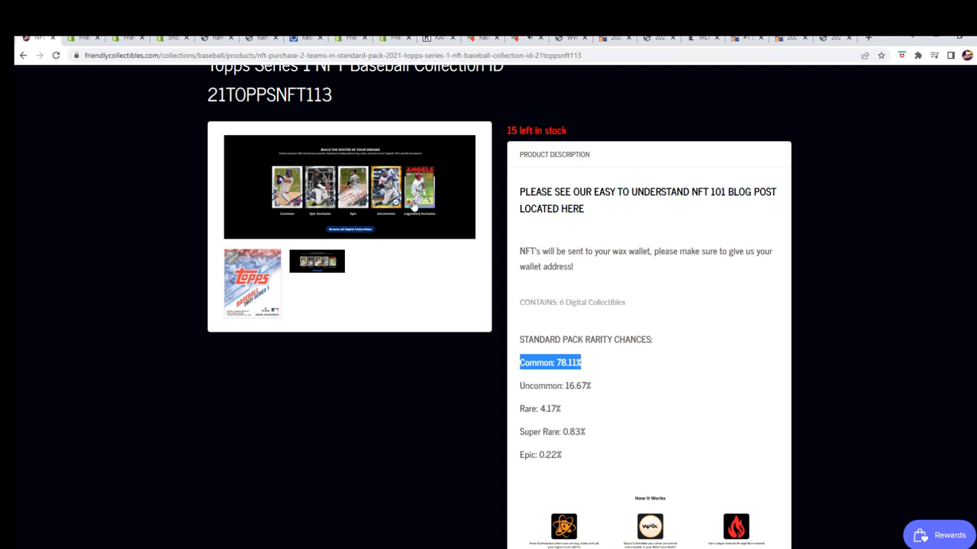
pyautogui.scroll(-3)
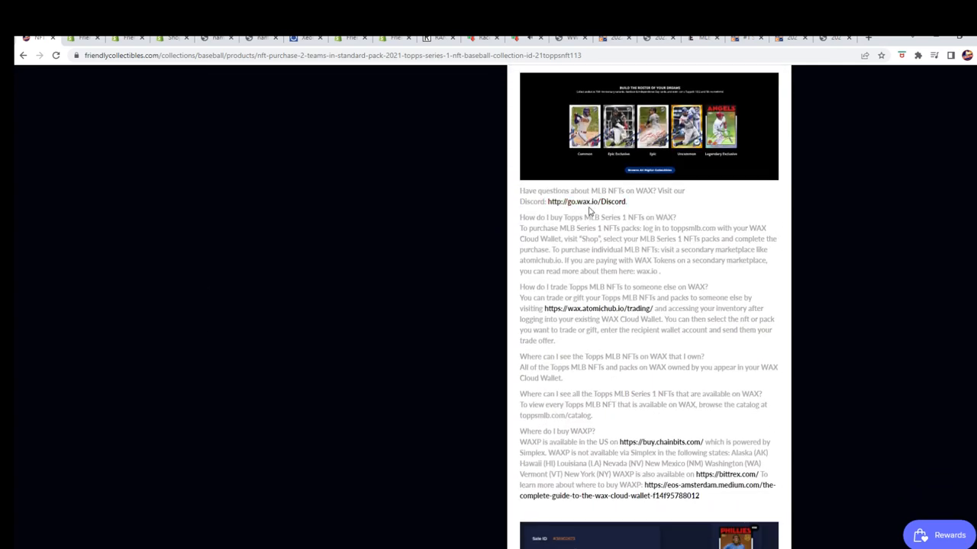
pyautogui.moveTo(586, 201)
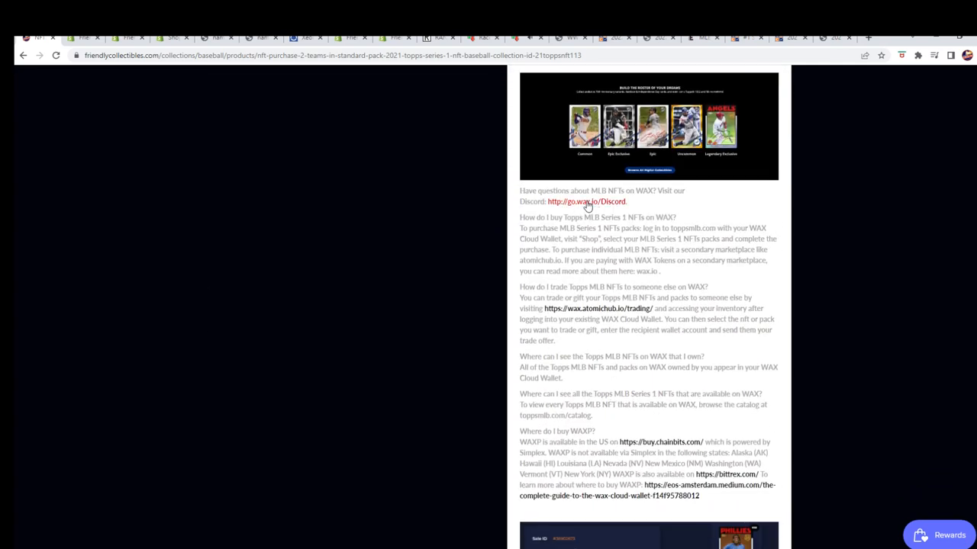
pyautogui.click(585, 201)
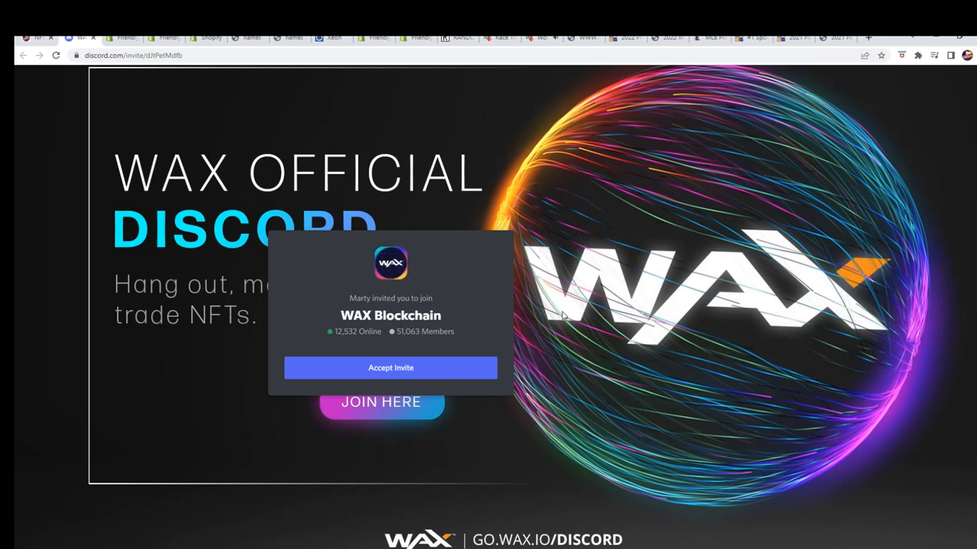
pyautogui.moveTo(617, 202)
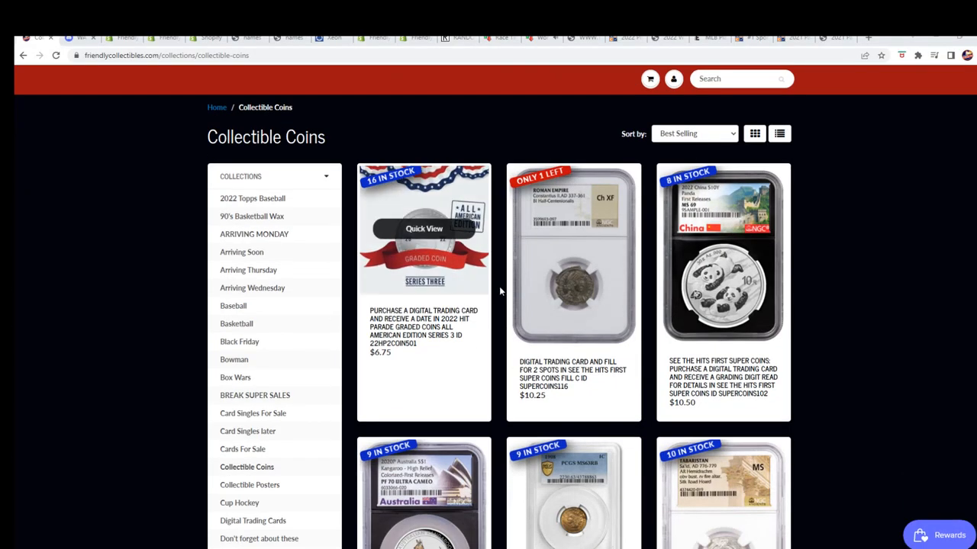
# View the SUPERCOINS116 Roman Empire coin fill page and its enlarged photo, then browse Collectible Coins
pyautogui.click(573, 256)
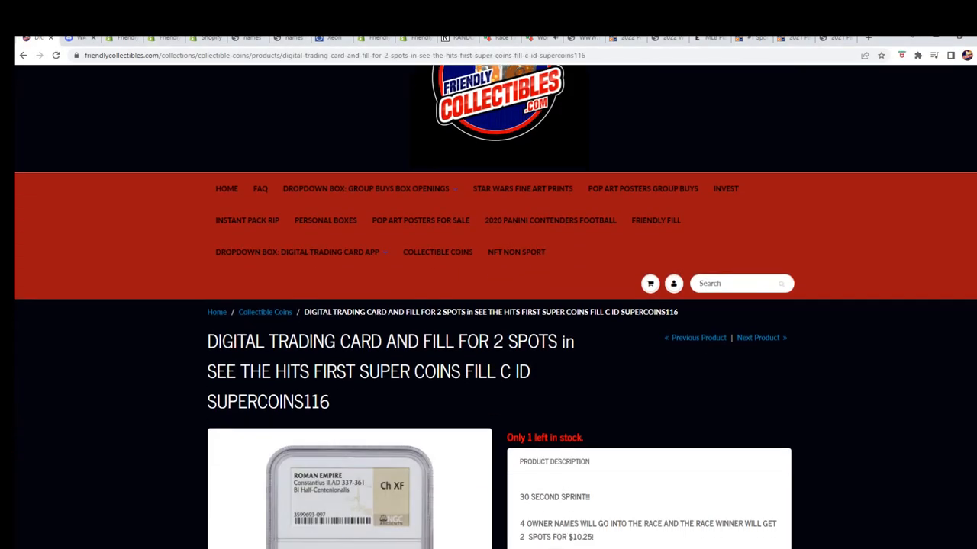
pyautogui.scroll(-3)
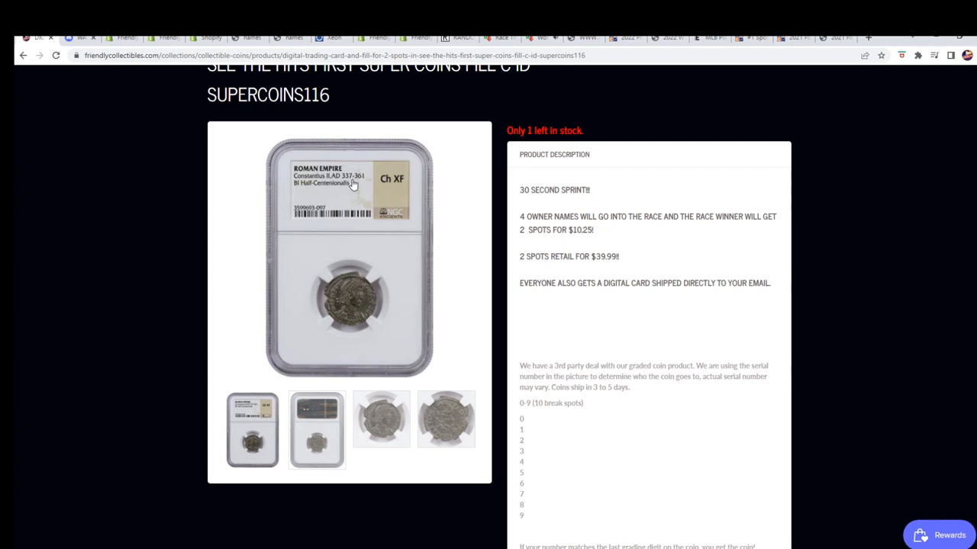
pyautogui.moveTo(440, 210)
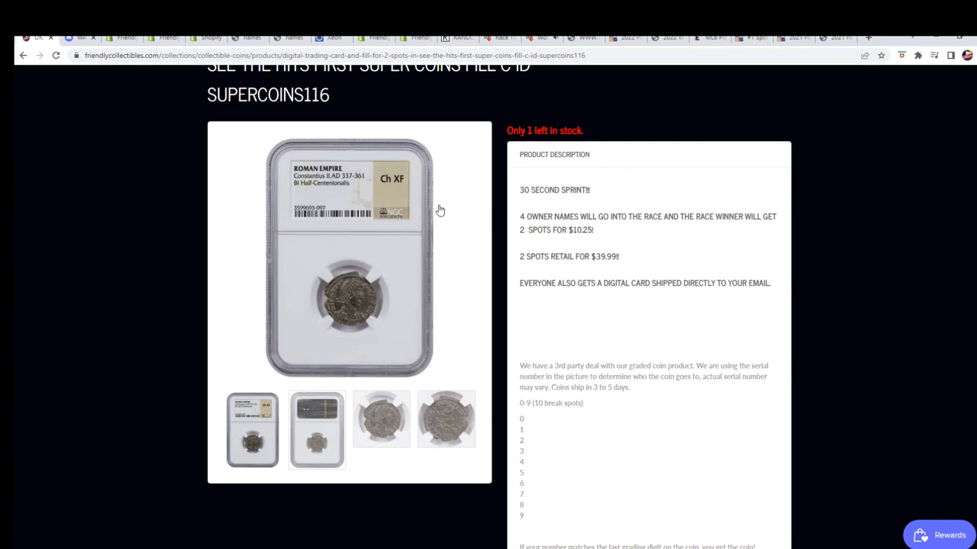
pyautogui.moveTo(340, 196)
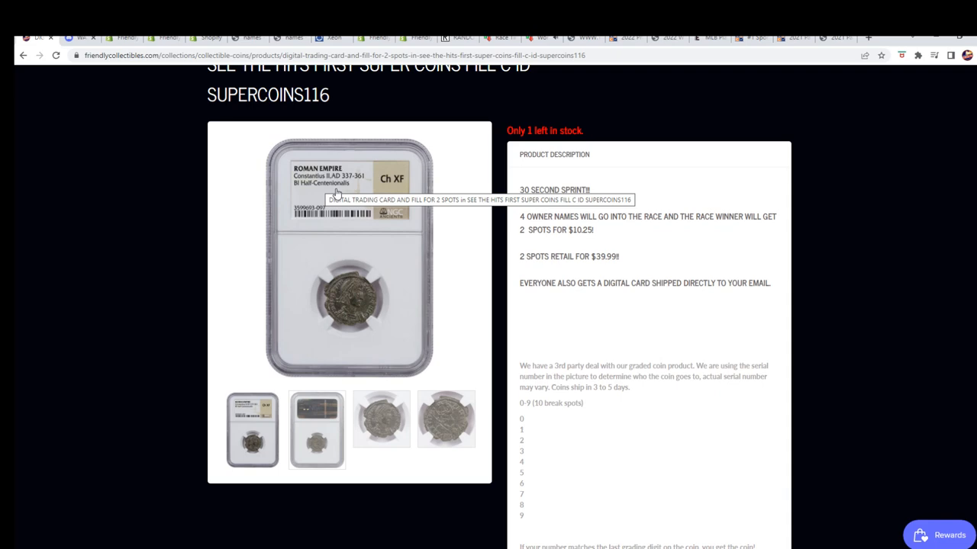
pyautogui.click(348, 252)
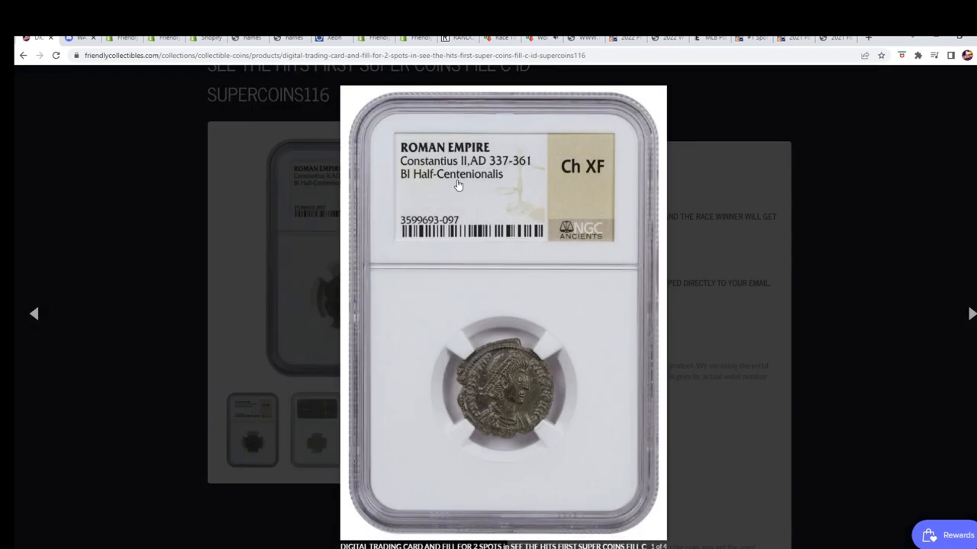
pyautogui.moveTo(511, 185)
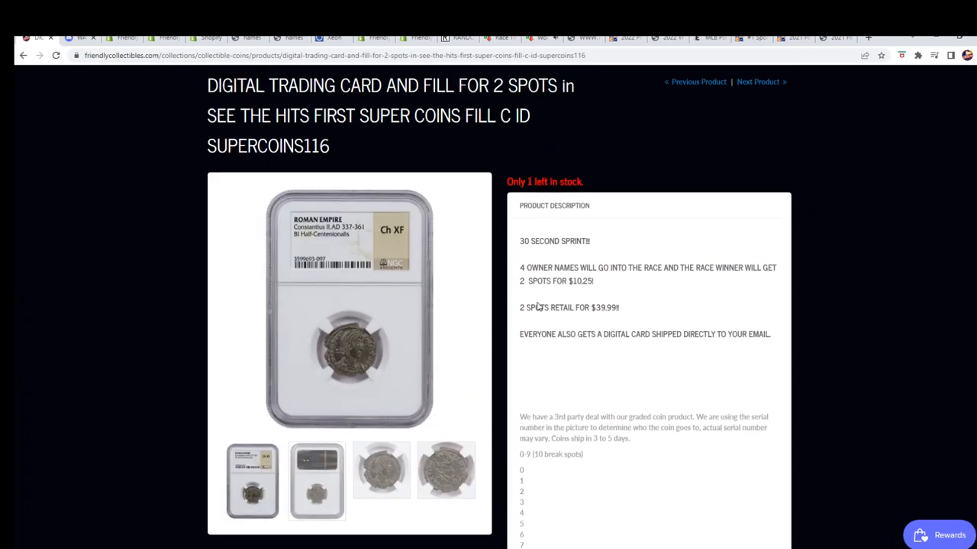
pyautogui.click(23, 55)
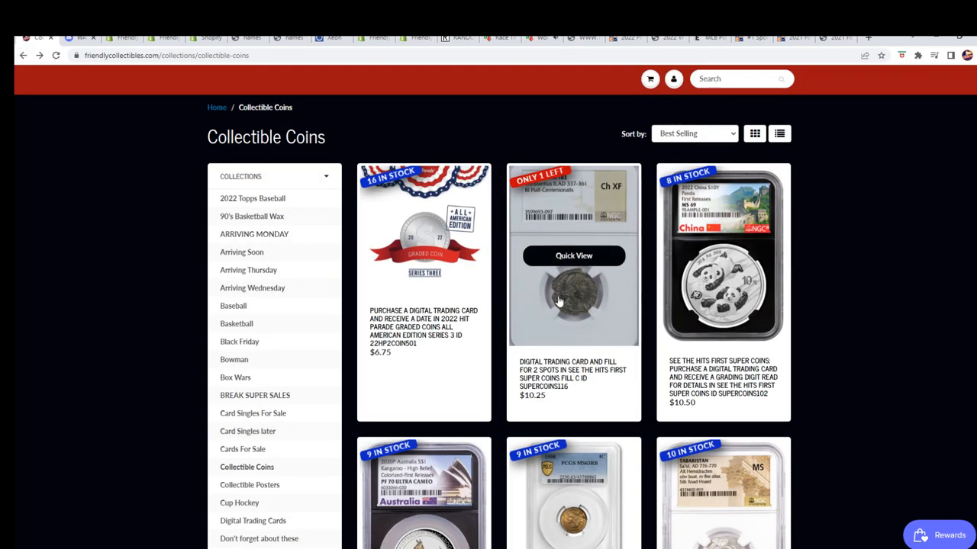
pyautogui.scroll(-3)
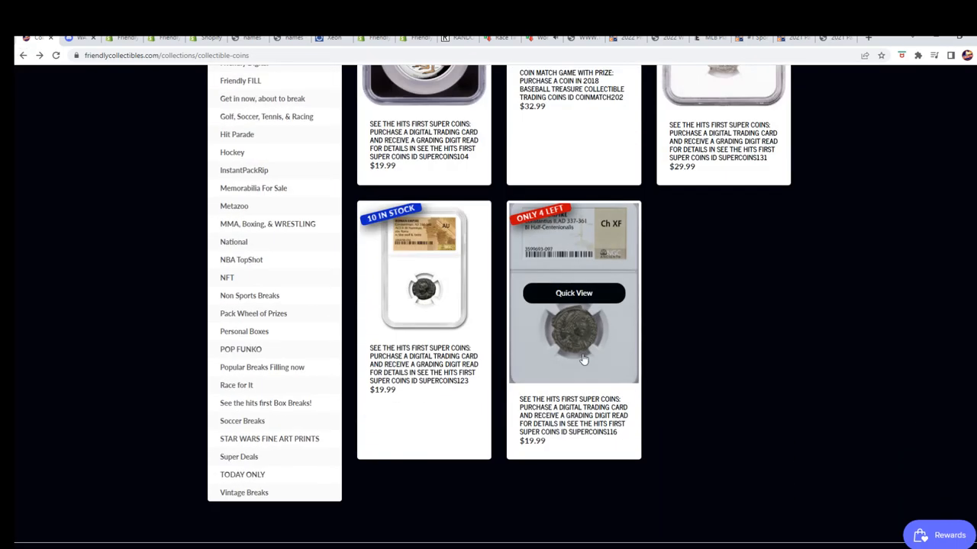